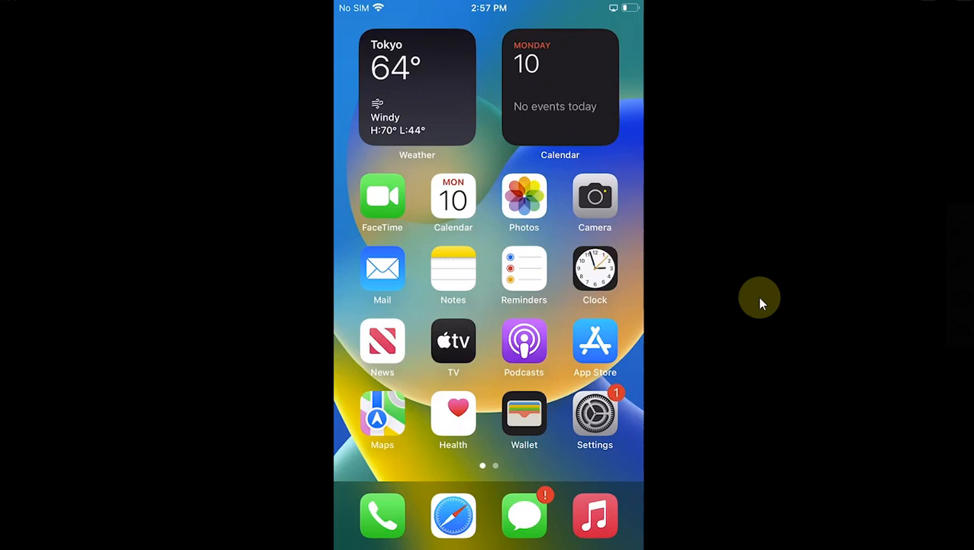
# Step: Swipe across the Home Screen to reach and launch Sileo on its Featured page
pyautogui.hscroll(-3)
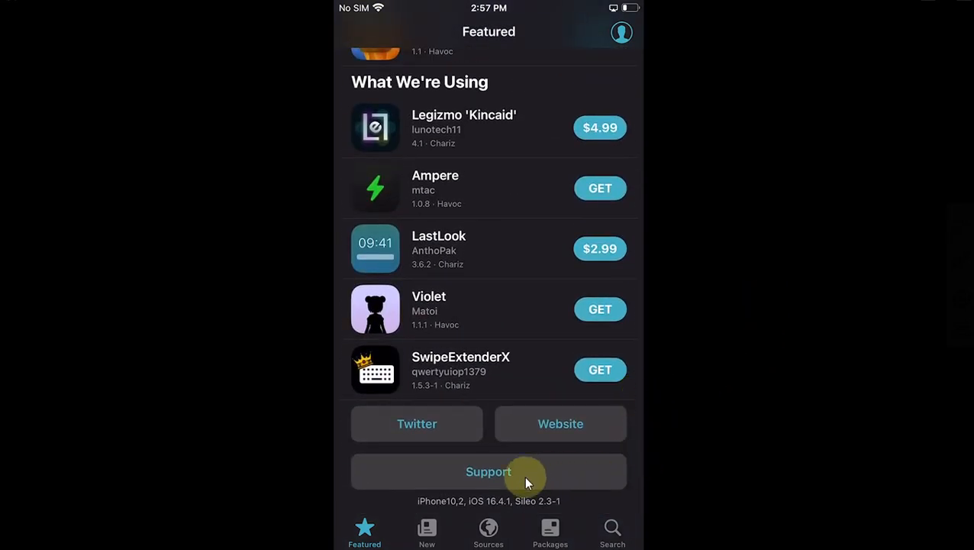
pyautogui.moveTo(503, 512)
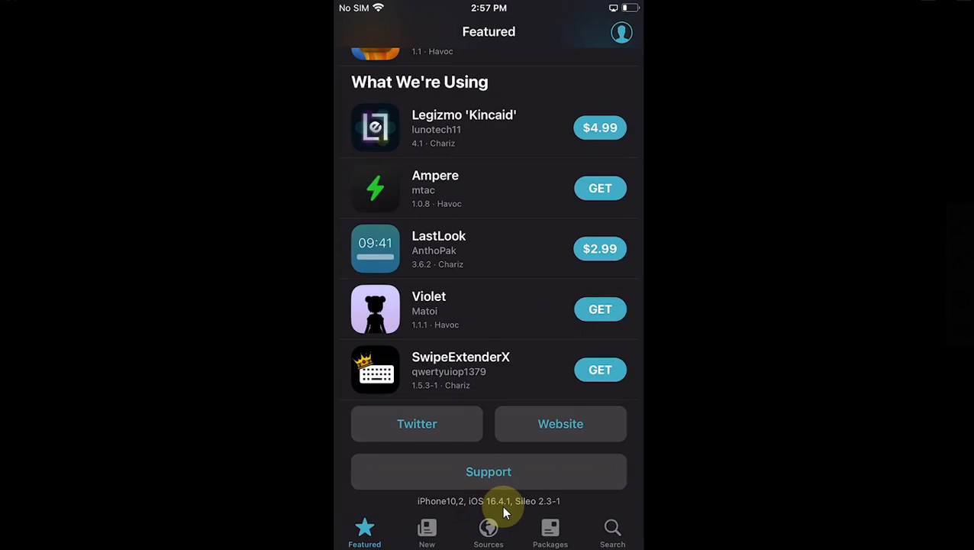
pyautogui.moveTo(772, 312)
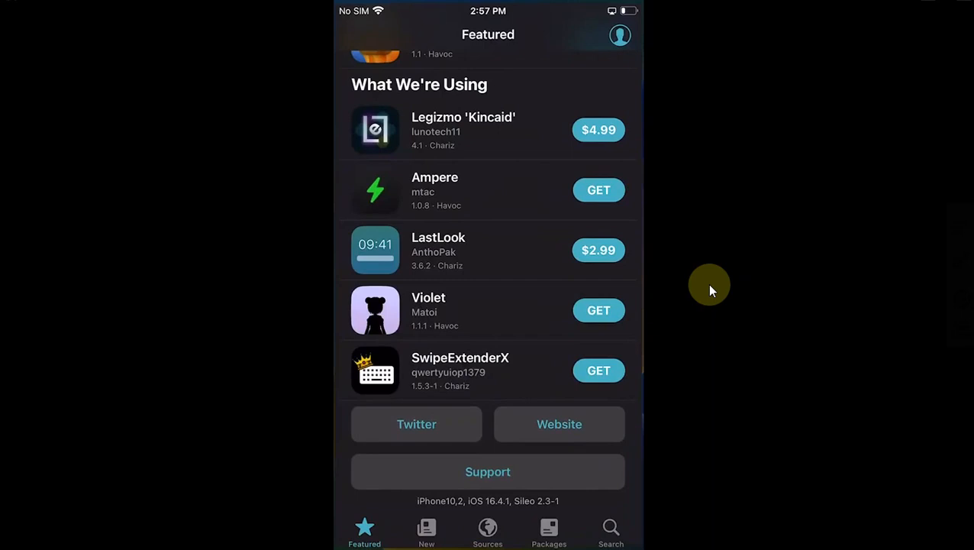
# Step: View the five Sileo repositories, start Add Source, then cancel without adding one
pyautogui.click(489, 531)
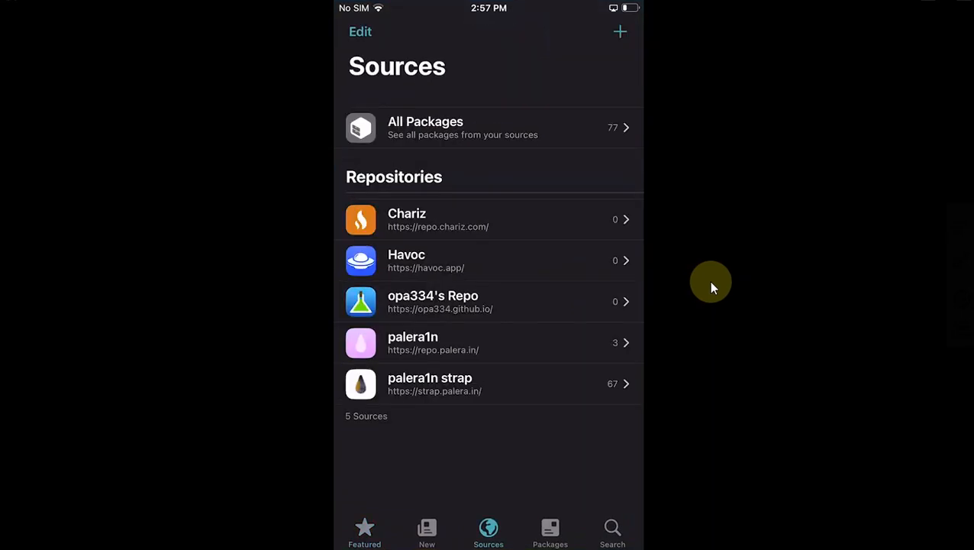
pyautogui.moveTo(427, 316)
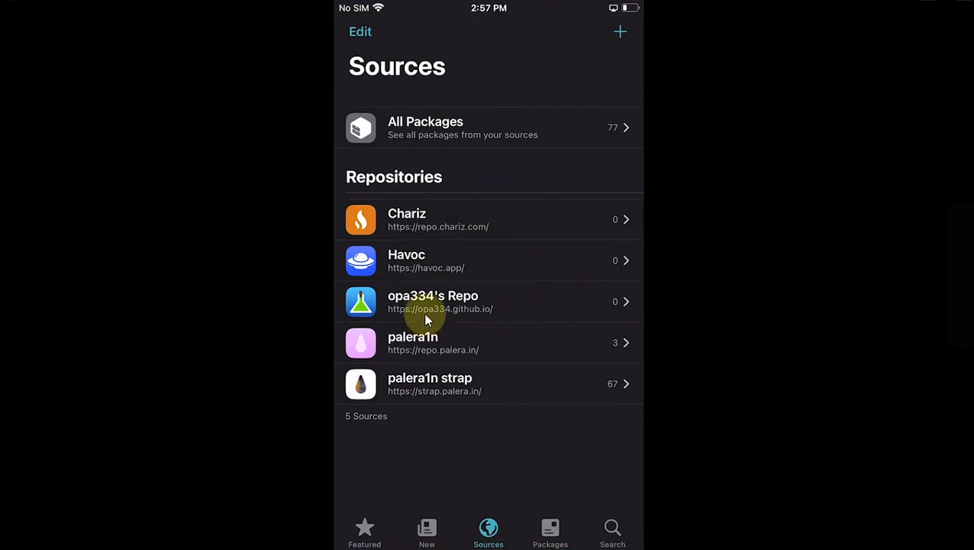
pyautogui.moveTo(455, 324)
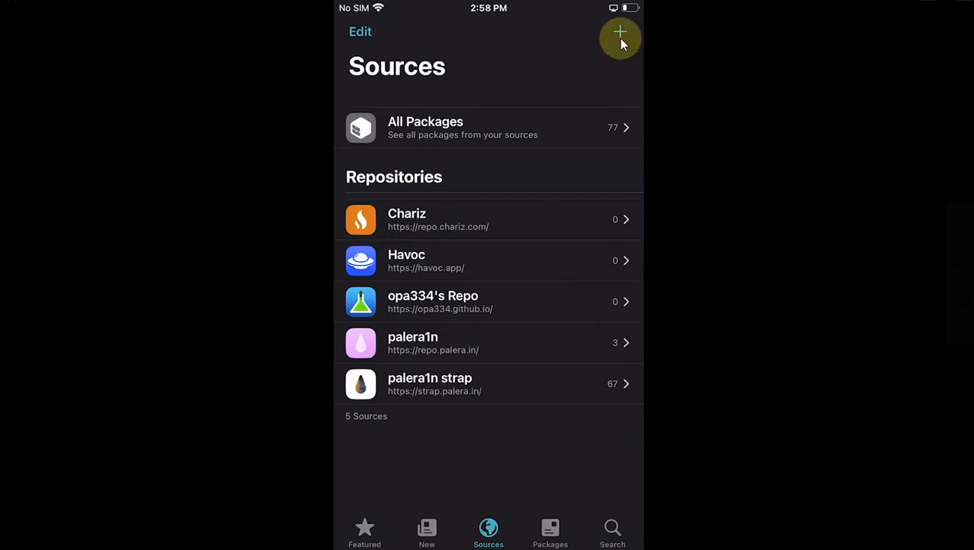
pyautogui.click(620, 36)
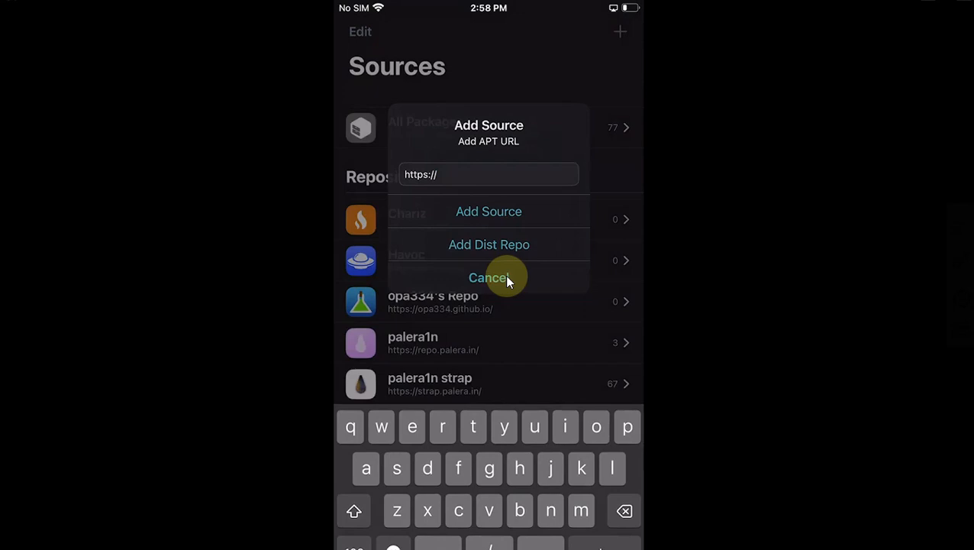
pyautogui.click(489, 278)
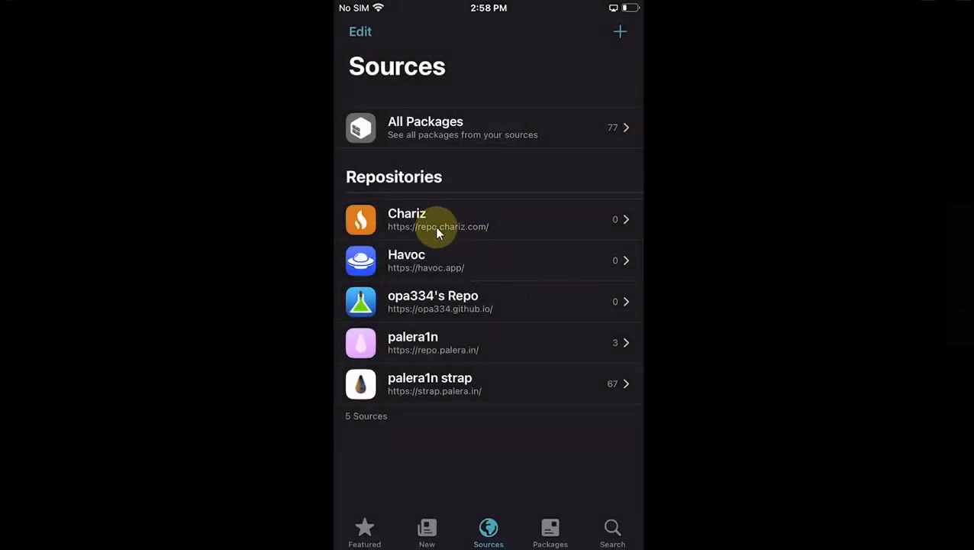
pyautogui.moveTo(396, 348)
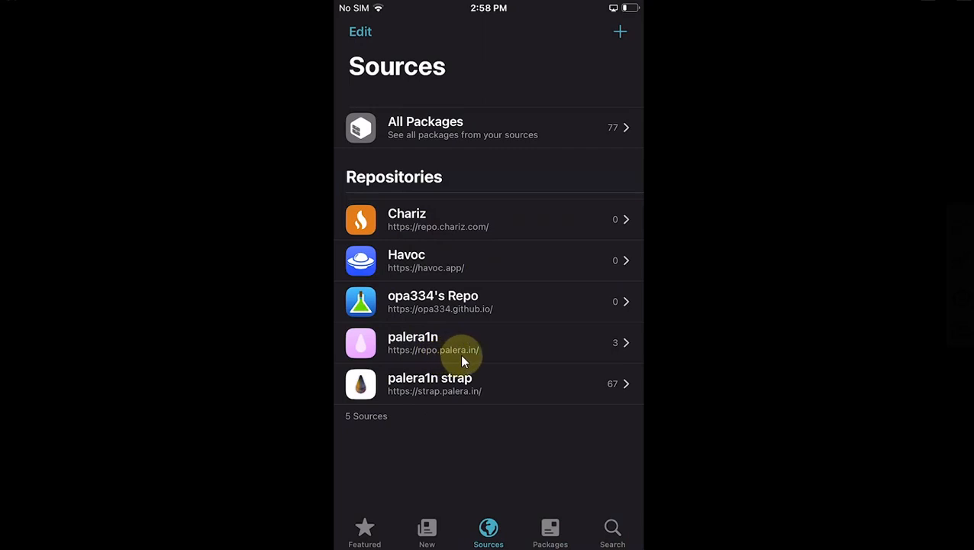
pyautogui.moveTo(516, 324)
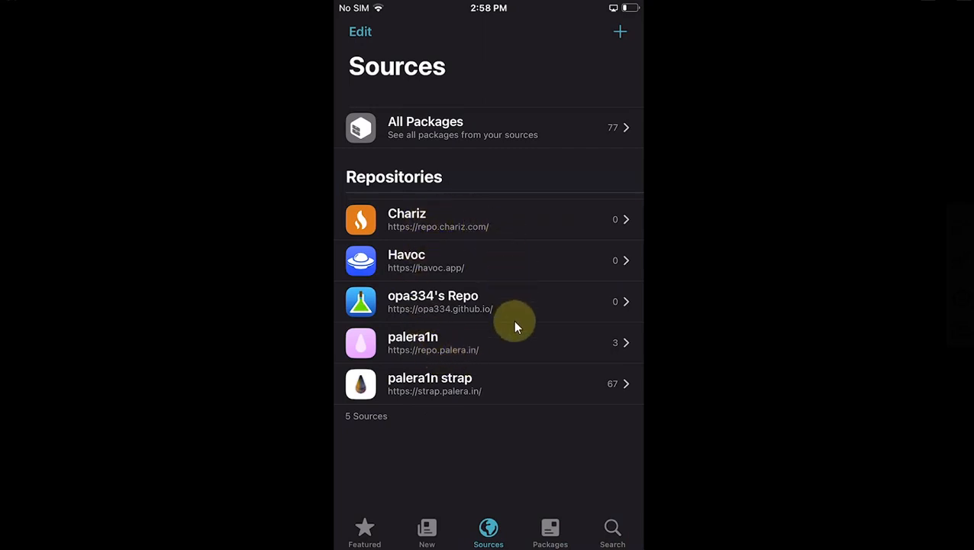
pyautogui.moveTo(531, 394)
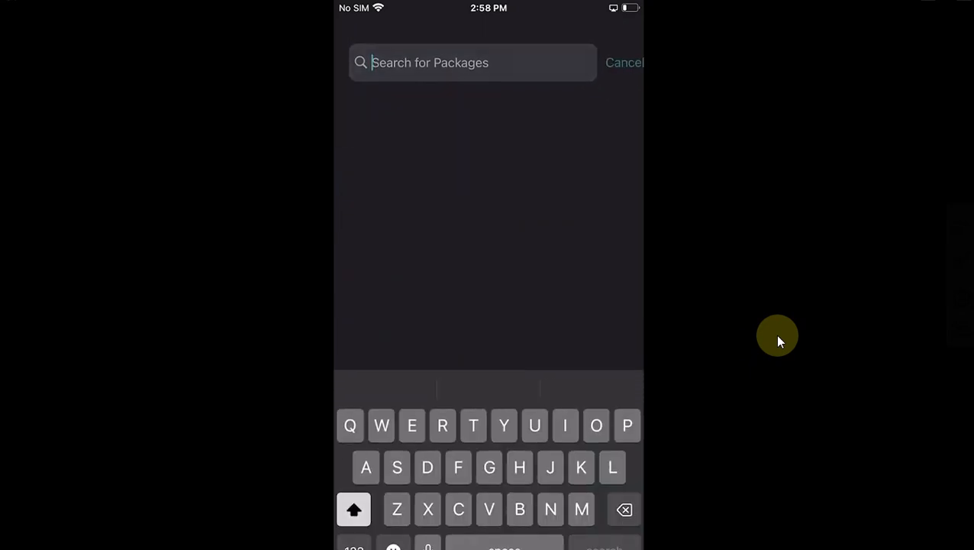
# Step: Search Sileo for 'Fak' and install the FakePass tweak by alexia
pyautogui.write('Fak')
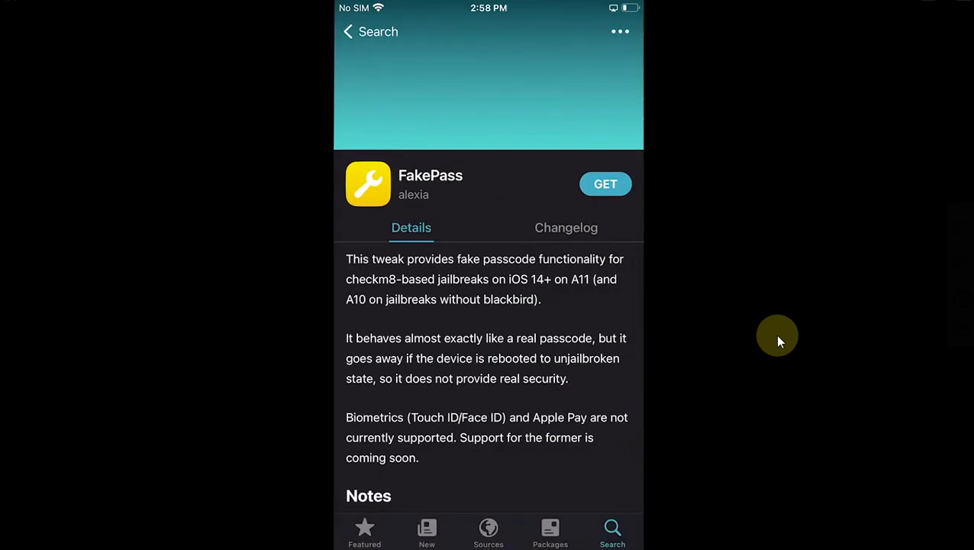
pyautogui.click(605, 183)
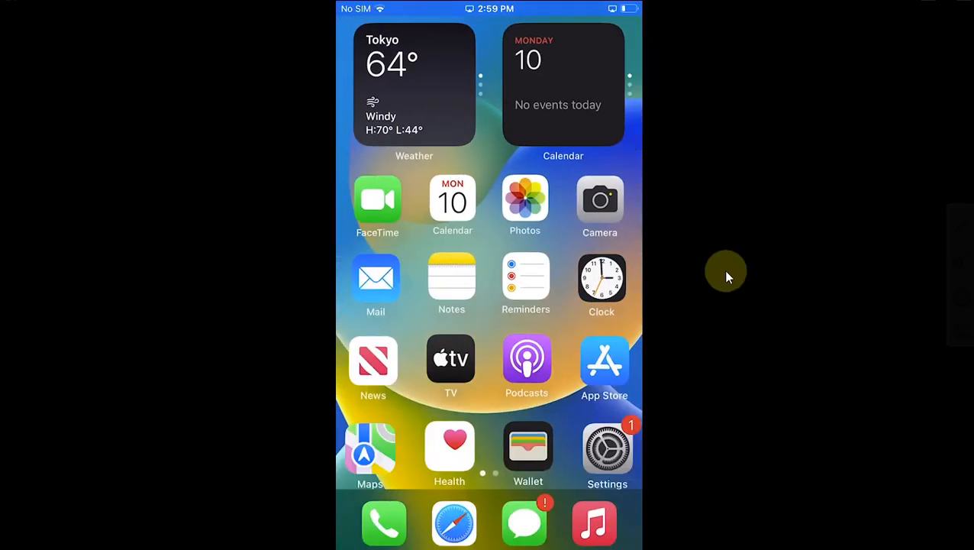
# Step: Review the FakePass preferences in Settings with Lock after respring enabled
pyautogui.click(606, 450)
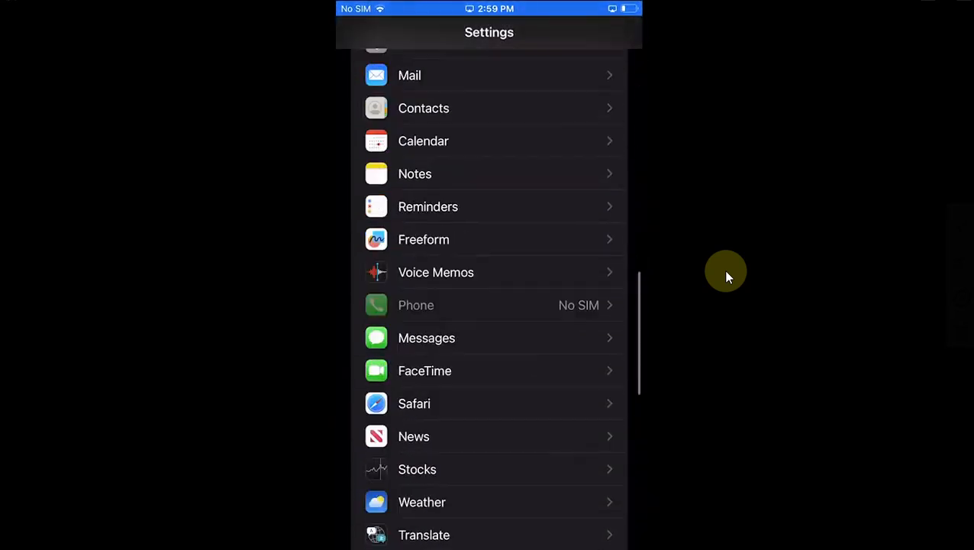
pyautogui.scroll(-3)
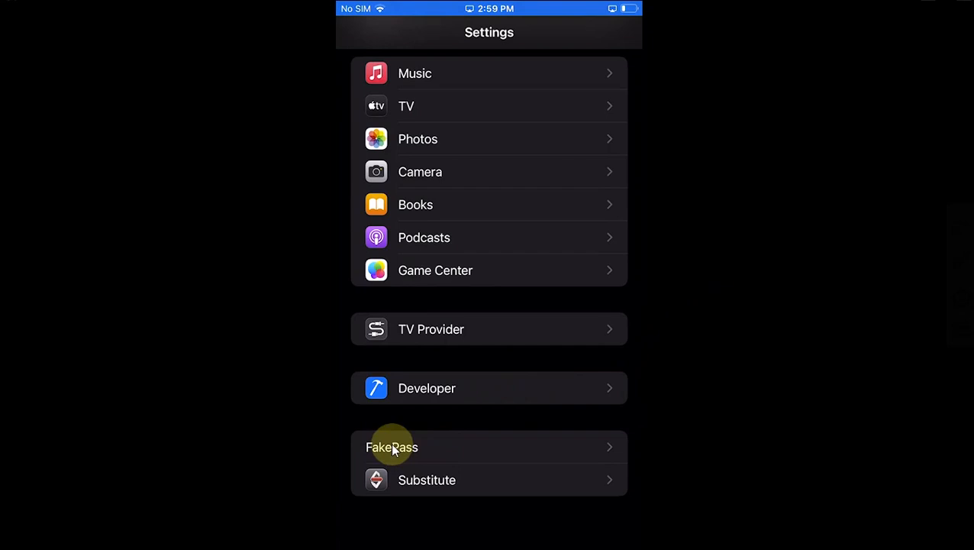
pyautogui.click(391, 446)
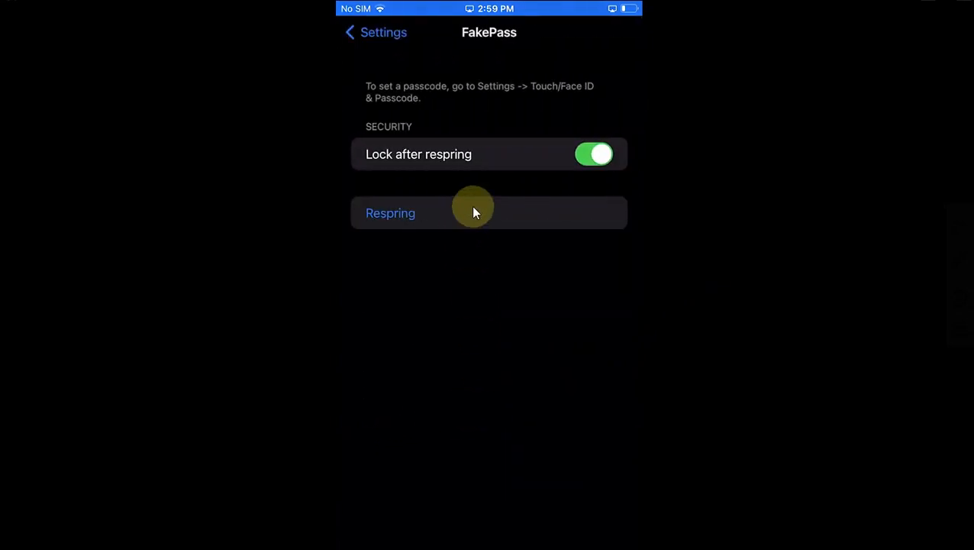
pyautogui.moveTo(476, 171)
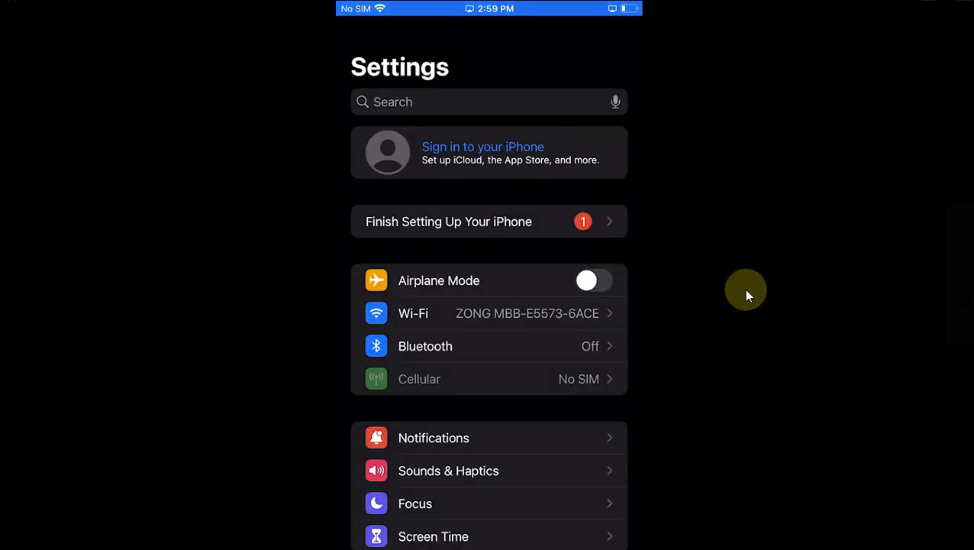
# Step: Turn Passcode On (FakePass) from Touch ID & Passcode and reach the Enter Passcode prompt
pyautogui.scroll(-3)
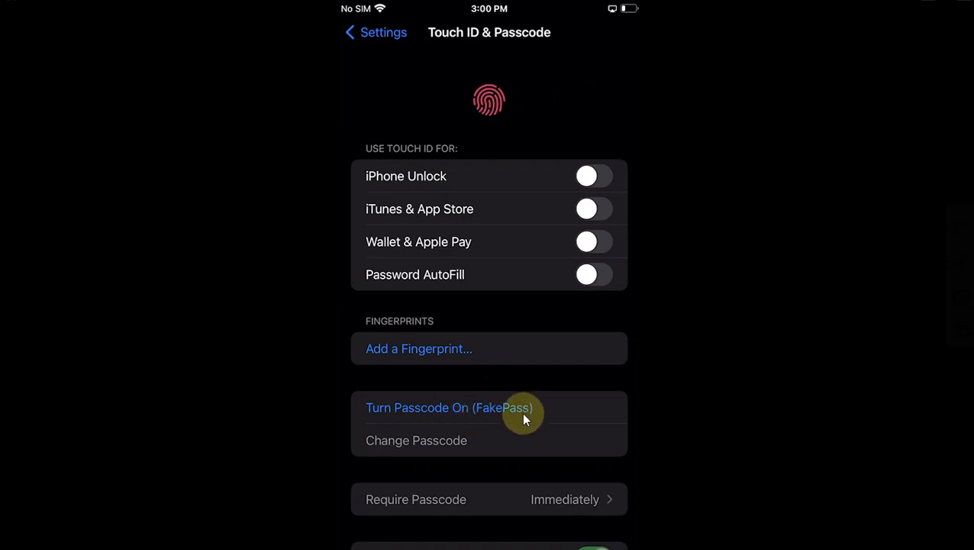
pyautogui.click(449, 407)
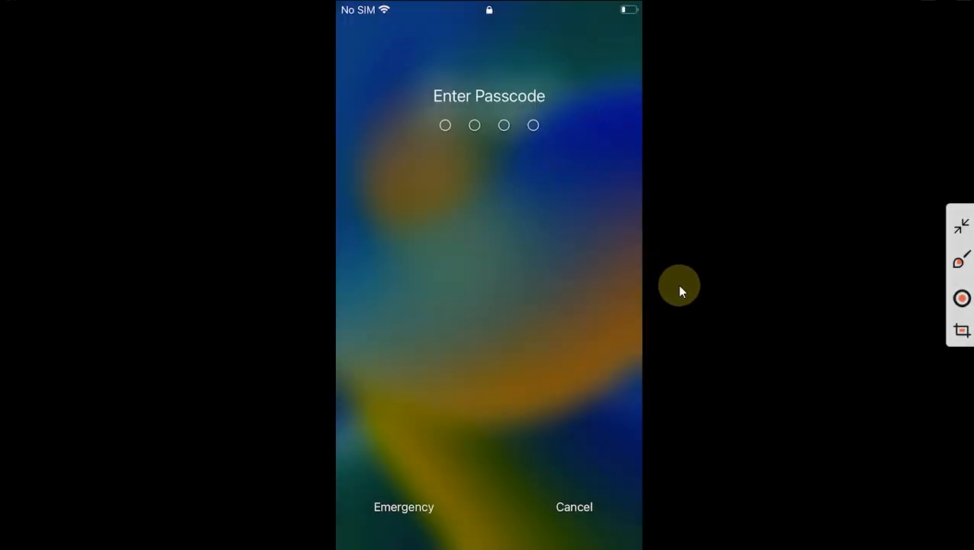
pyautogui.moveTo(461, 267)
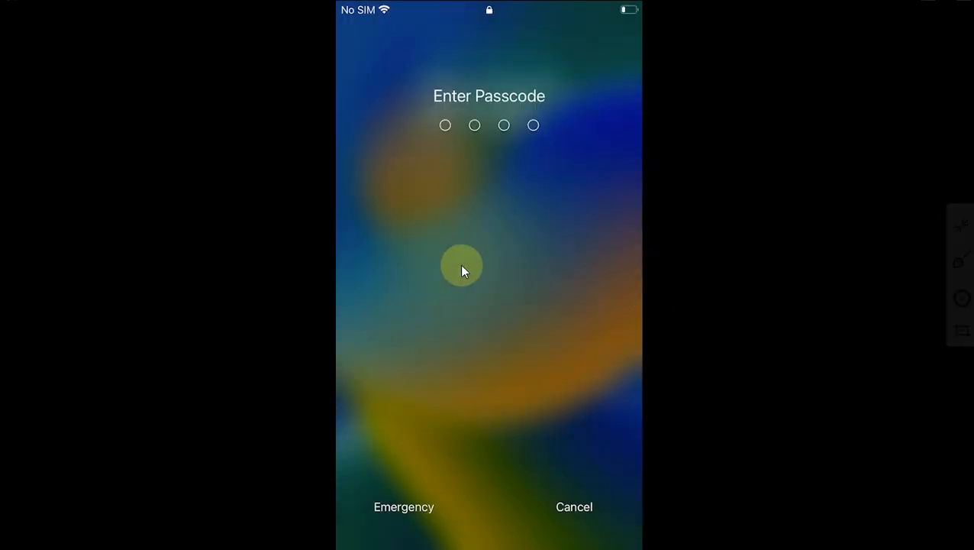
pyautogui.moveTo(513, 229)
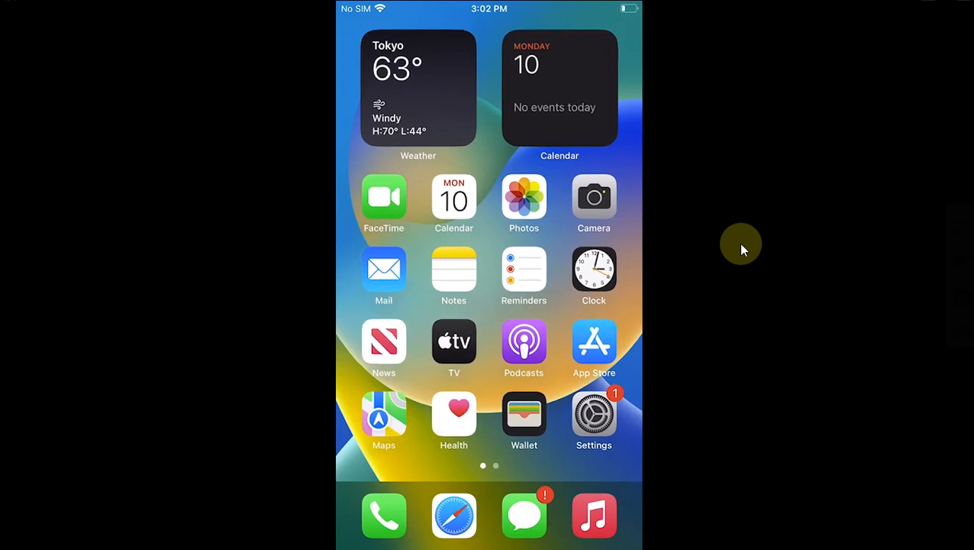
# Step: Start Turn Passcode Off from Touch ID & Passcode in Settings and begin confirming the passcode
pyautogui.click(592, 412)
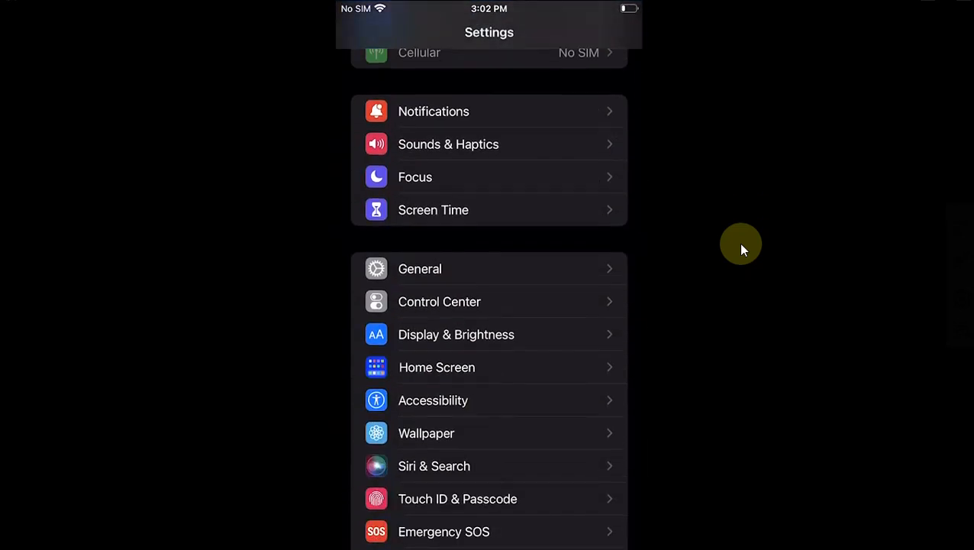
pyautogui.scroll(-3)
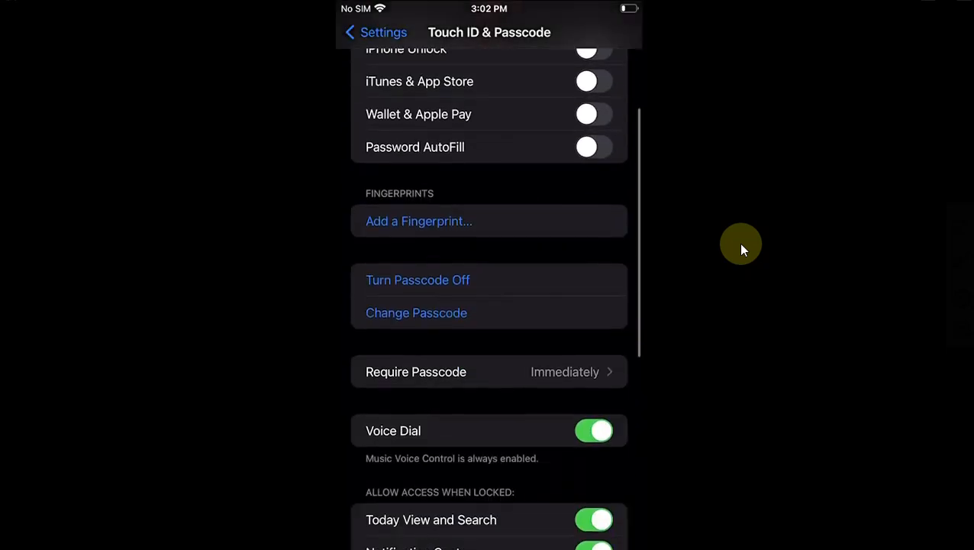
pyautogui.click(418, 279)
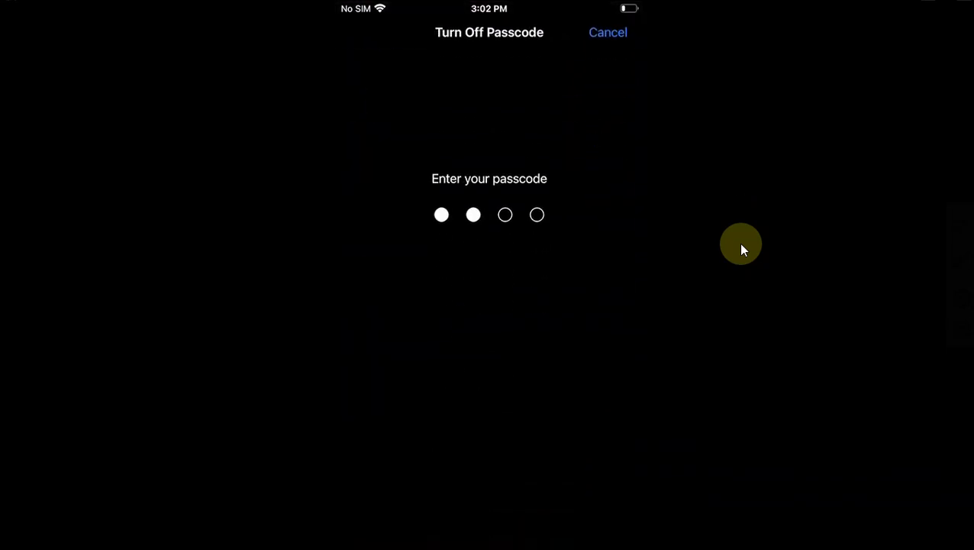